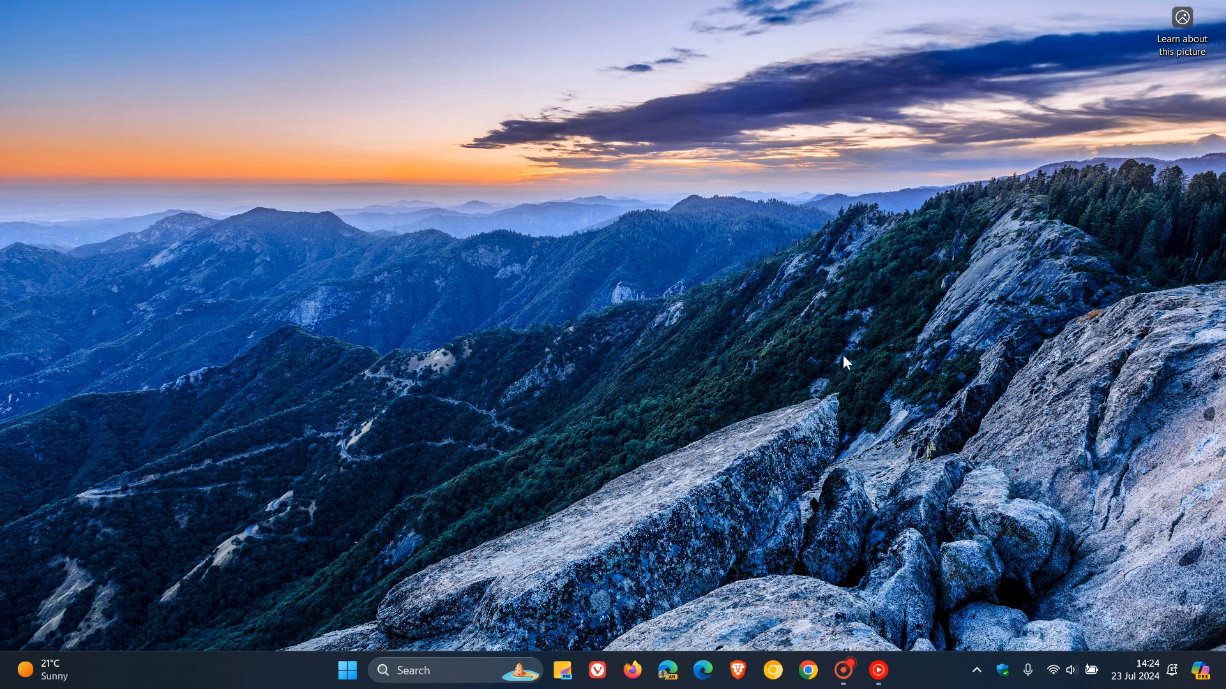
- Launch Microsoft Edge from the taskbar to a new tab page
{"action": "left_click", "coordinate": [701, 671]}
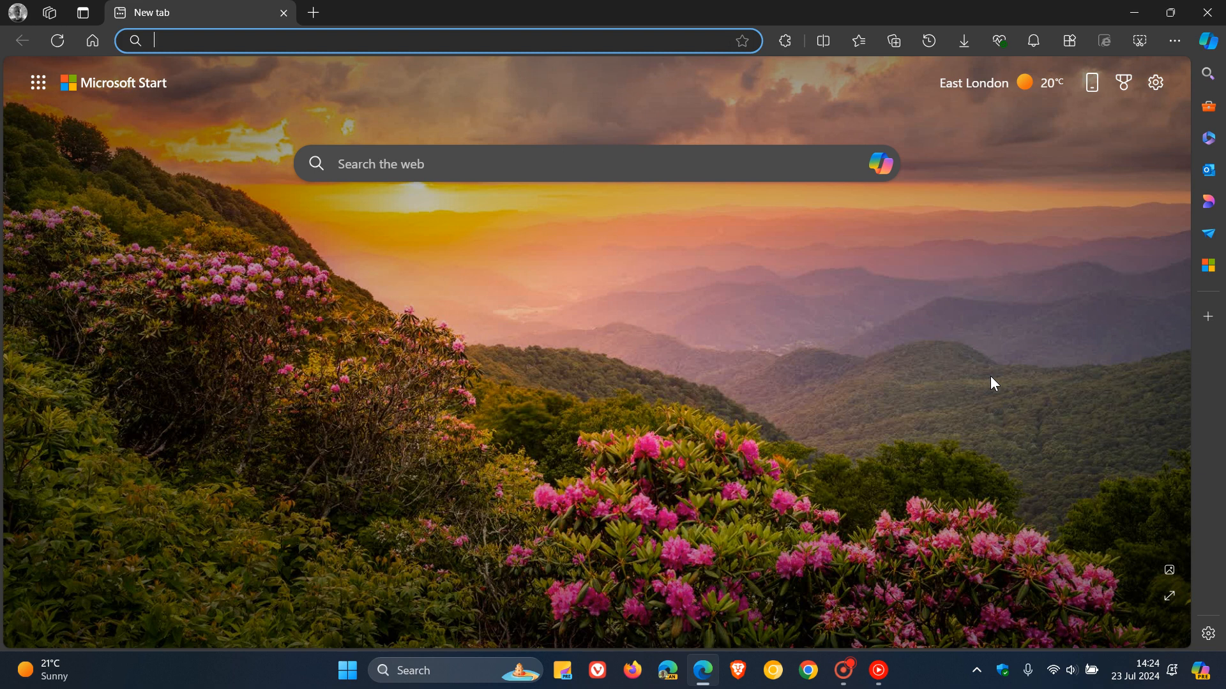
{"action": "mouse_move", "coordinate": [1139, 137]}
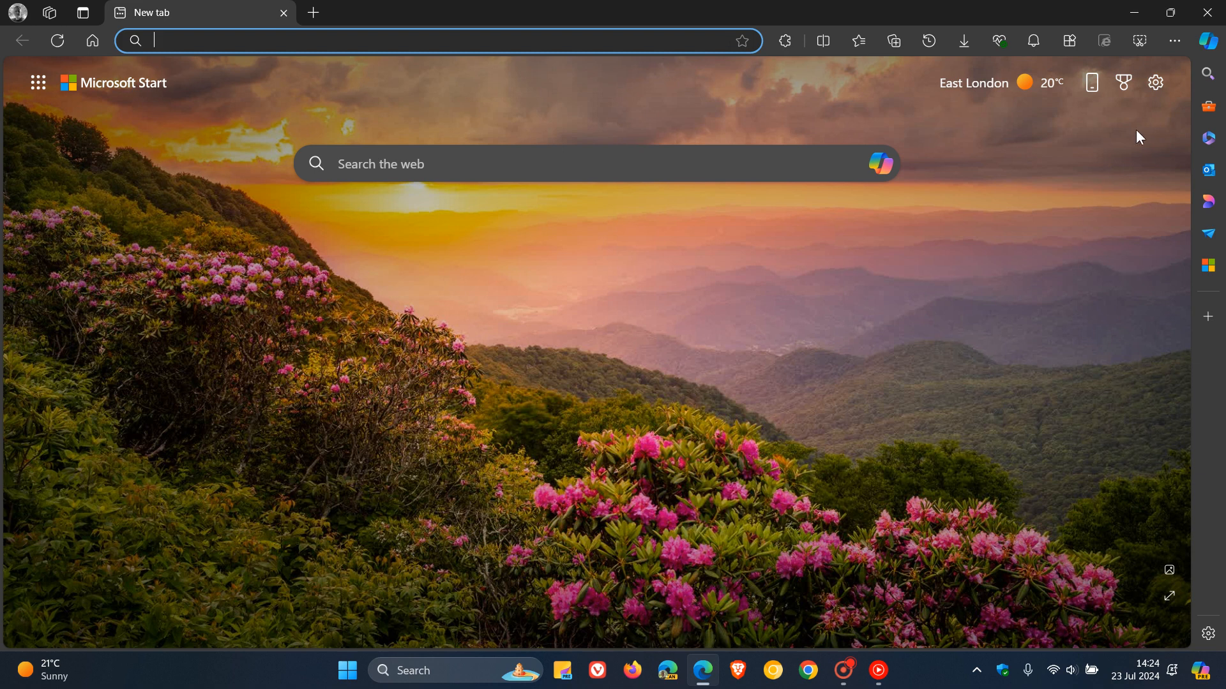
- Show About Microsoft Edge reporting version 126.0.2592.113 is up to date
{"action": "left_click", "coordinate": [1172, 40]}
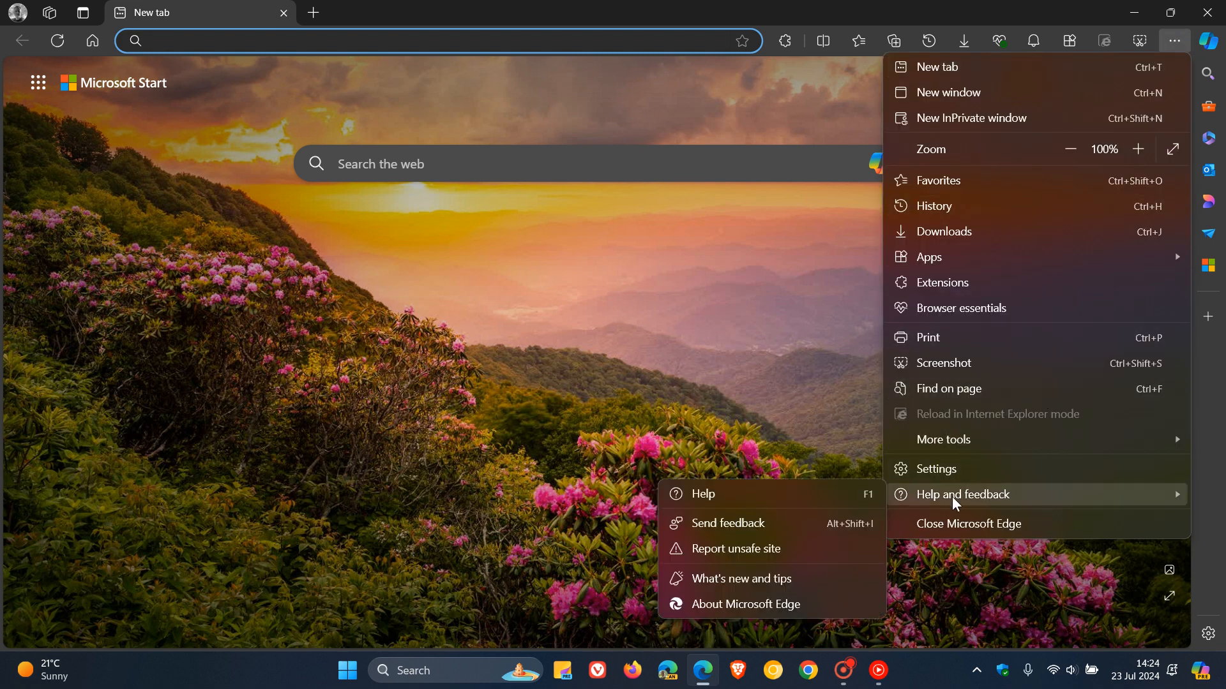
{"action": "mouse_move", "coordinate": [745, 604]}
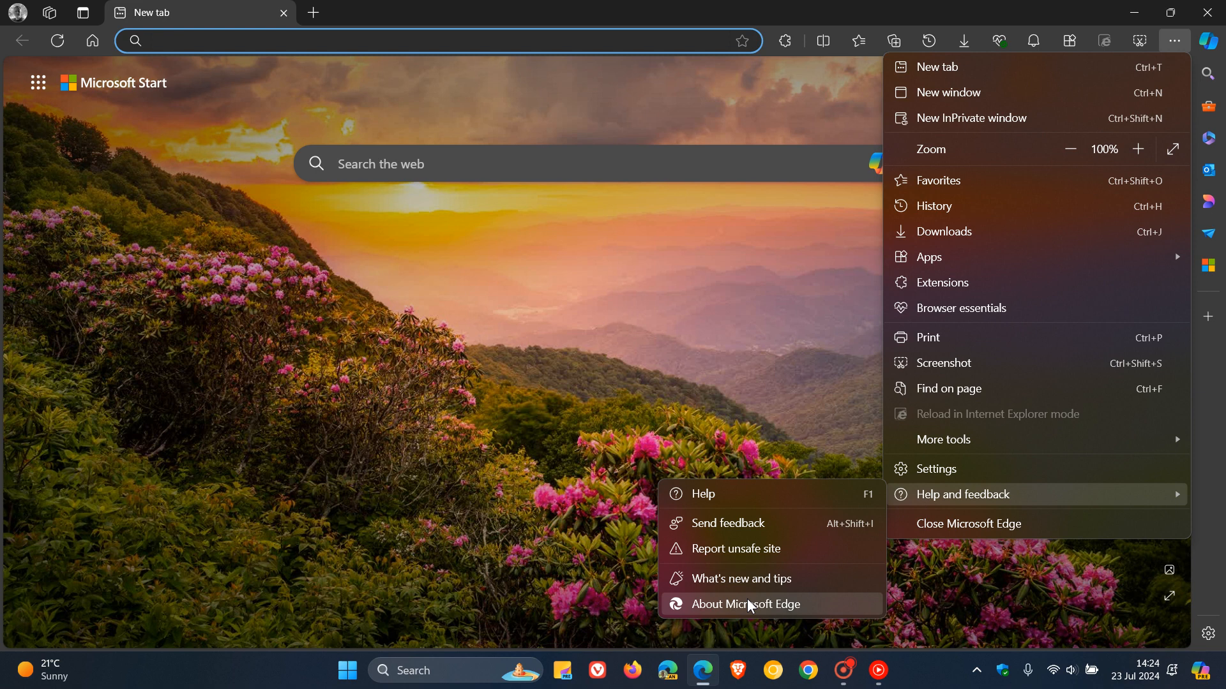
{"action": "left_click", "coordinate": [745, 604]}
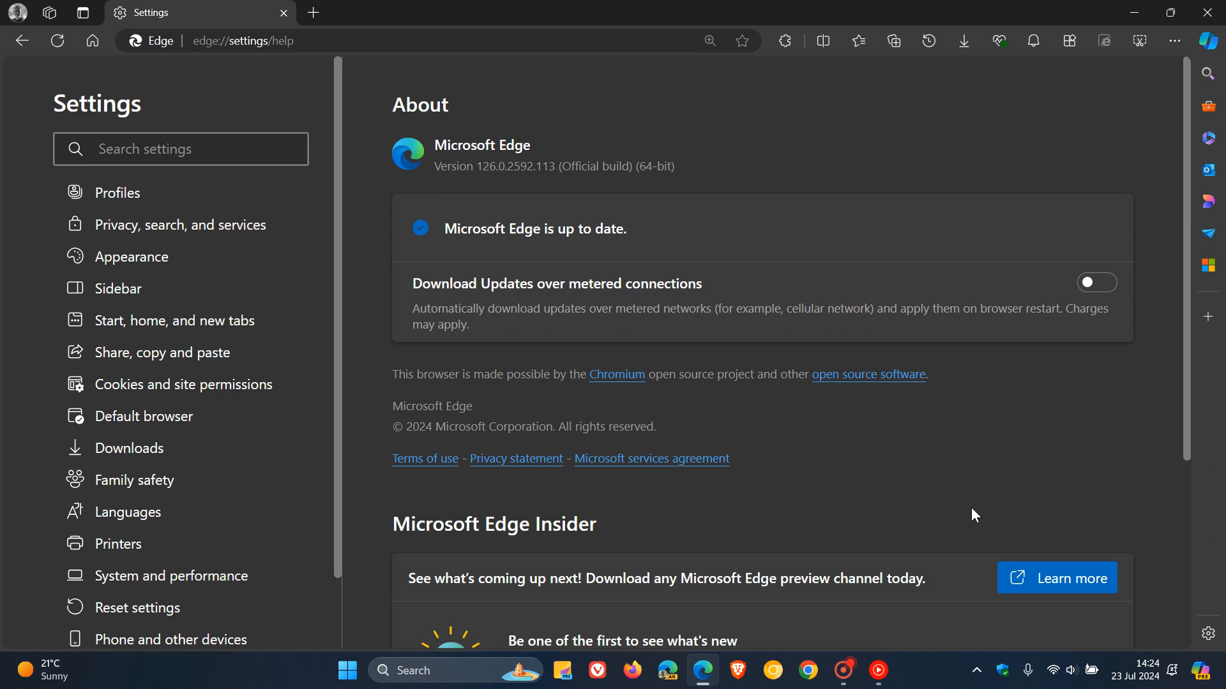
{"action": "left_click", "coordinate": [181, 148]}
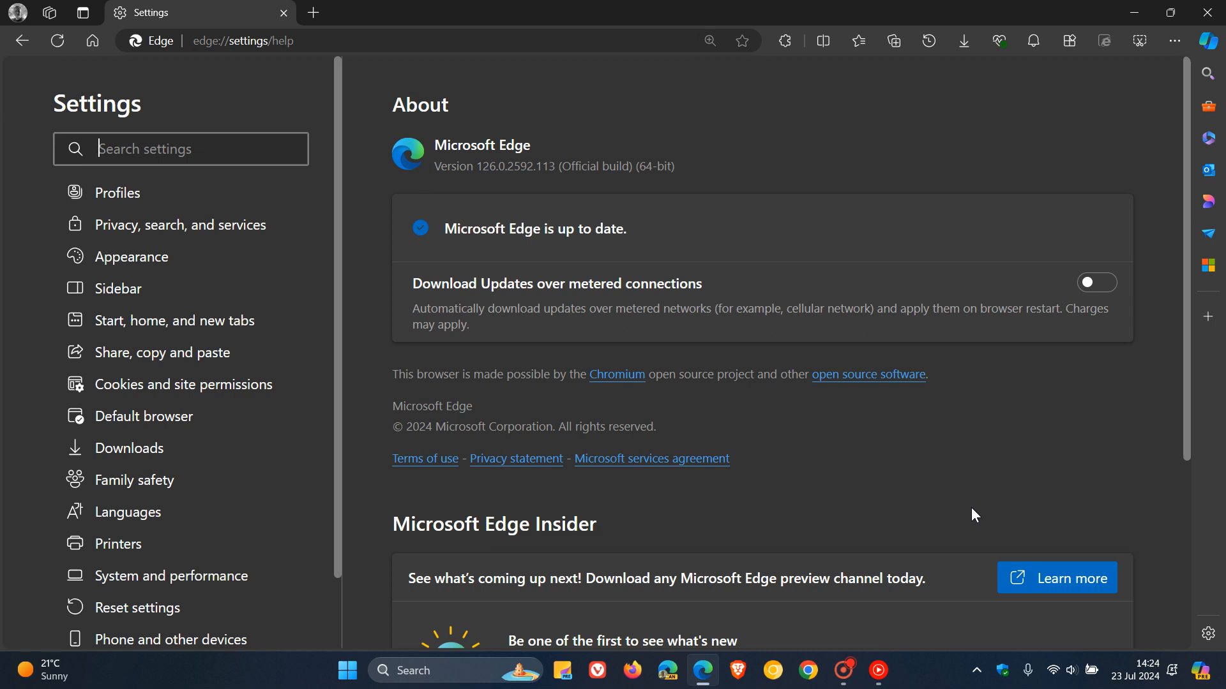
{"action": "mouse_move", "coordinate": [899, 137]}
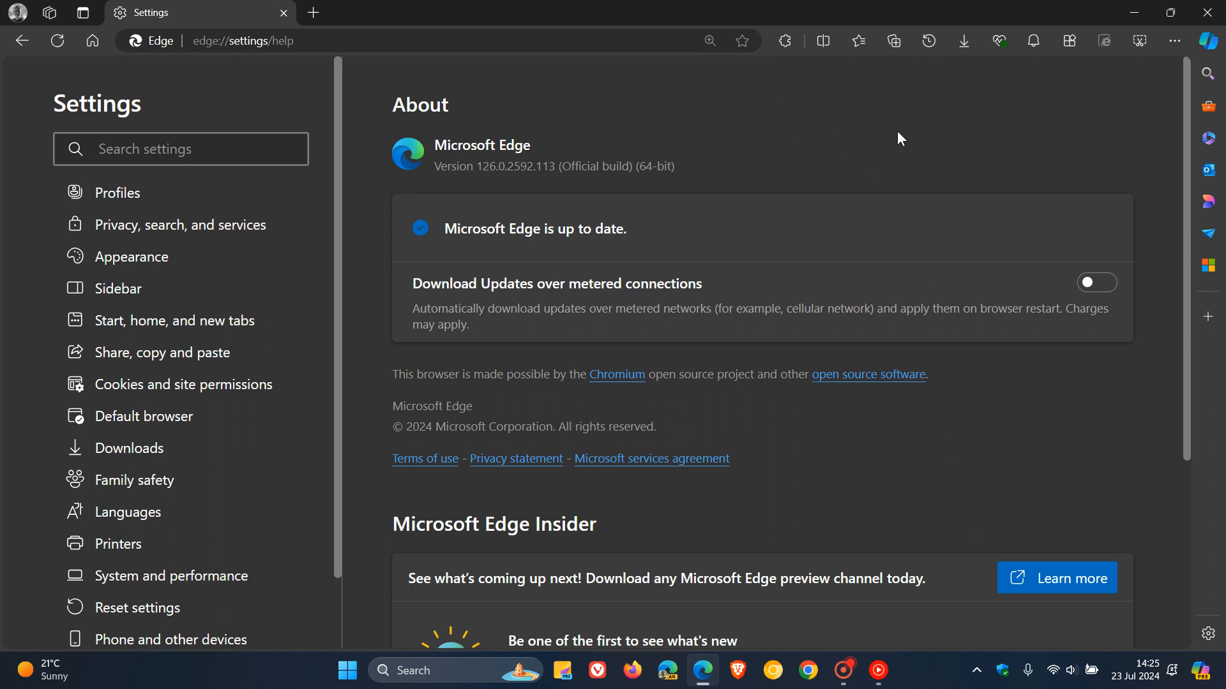
{"action": "left_click", "coordinate": [180, 149]}
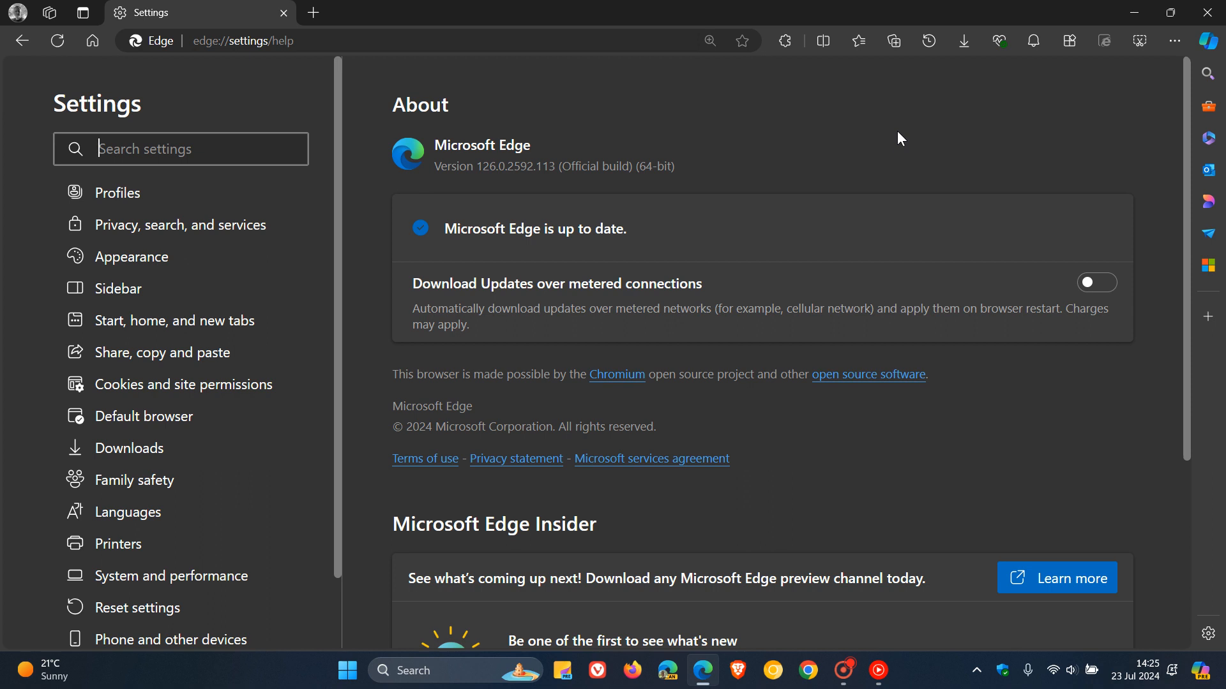
{"action": "mouse_move", "coordinate": [499, 129]}
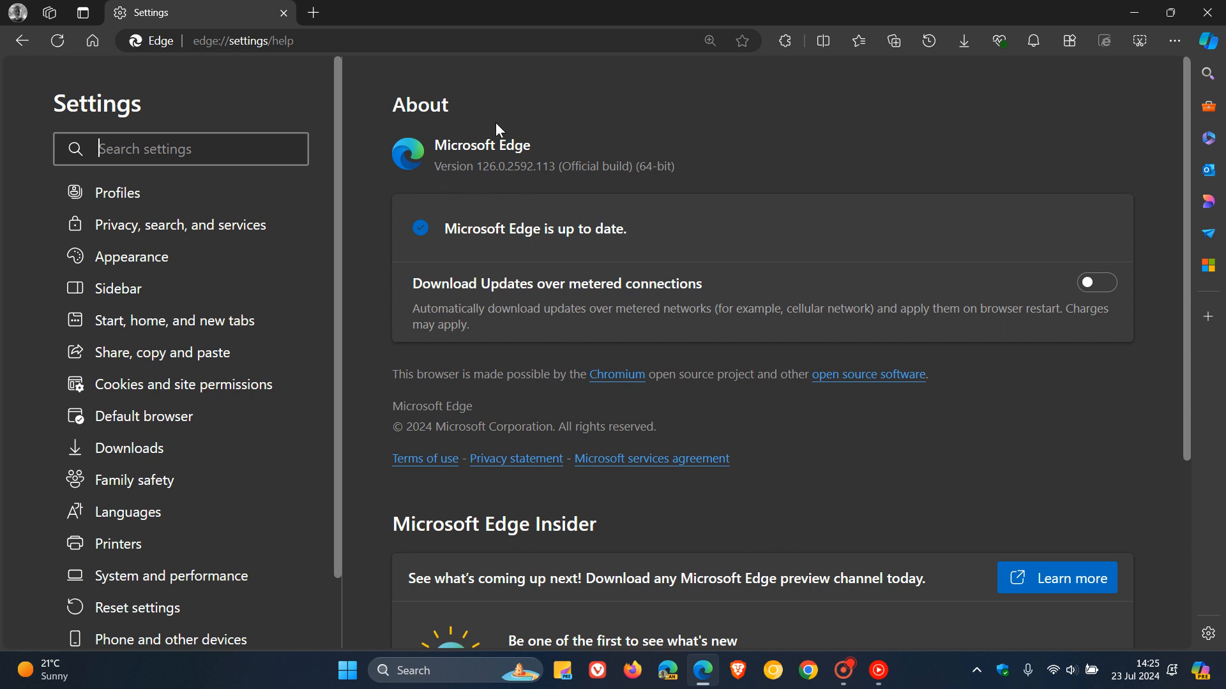
{"action": "mouse_move", "coordinate": [850, 136]}
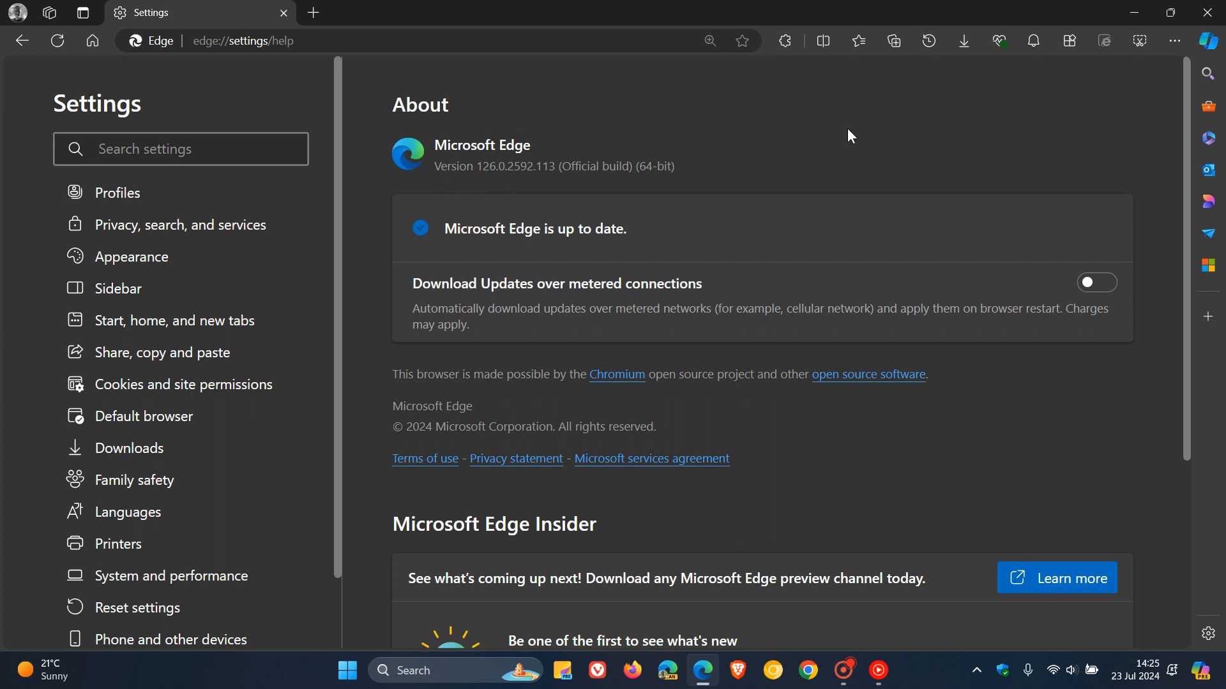
{"action": "left_click", "coordinate": [182, 150]}
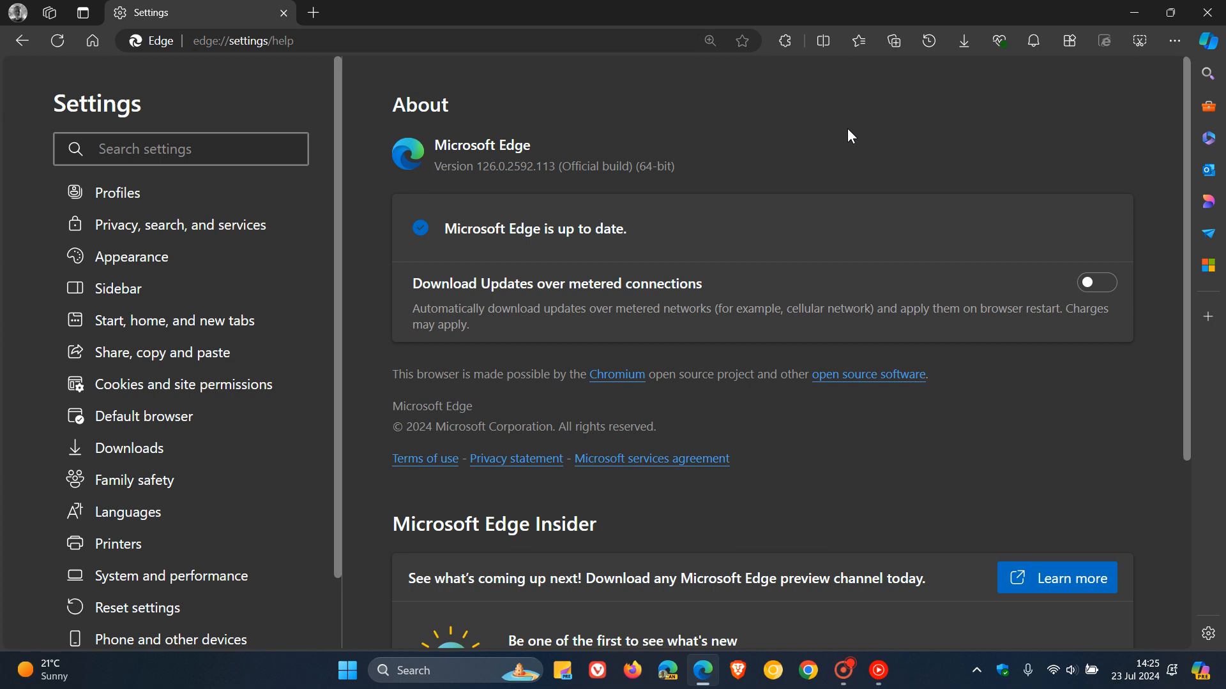
{"action": "left_click", "coordinate": [180, 148]}
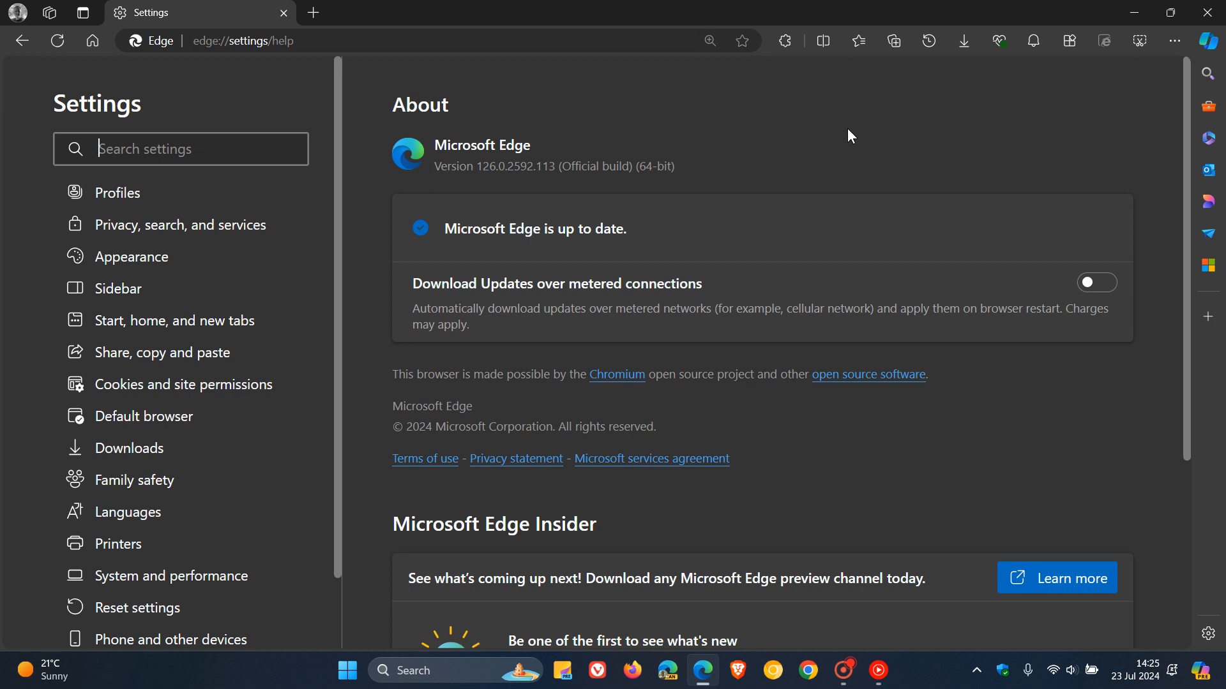
{"action": "mouse_move", "coordinate": [475, 134]}
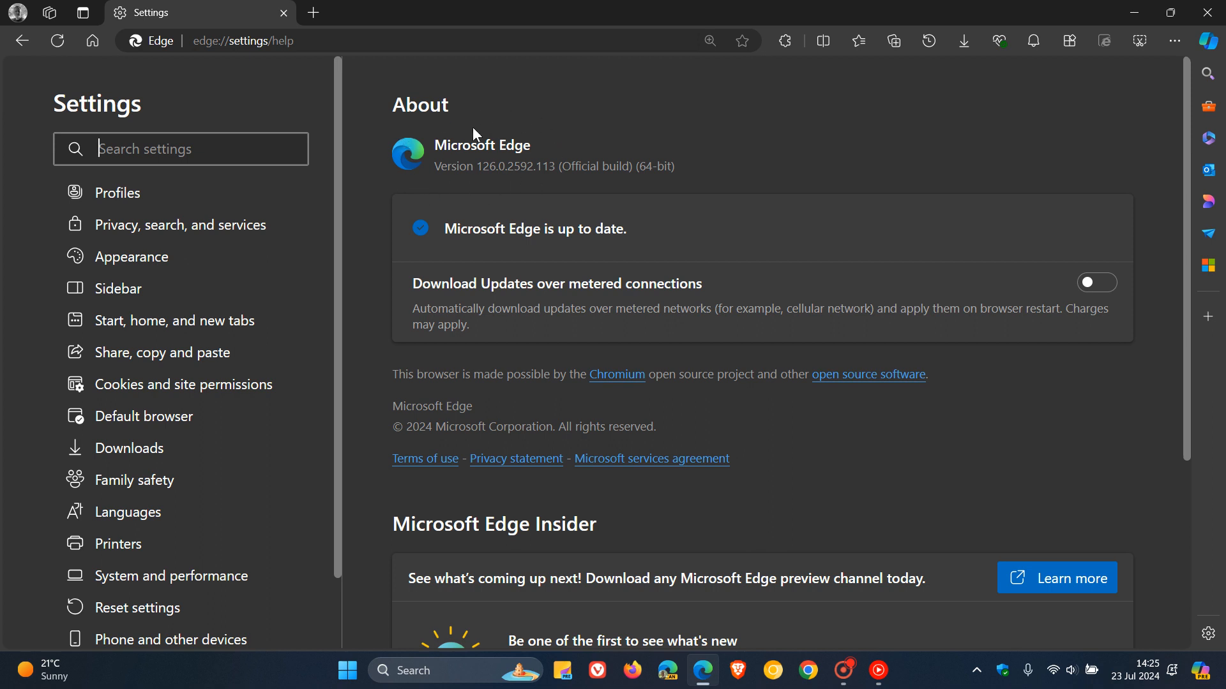
{"action": "mouse_move", "coordinate": [878, 160]}
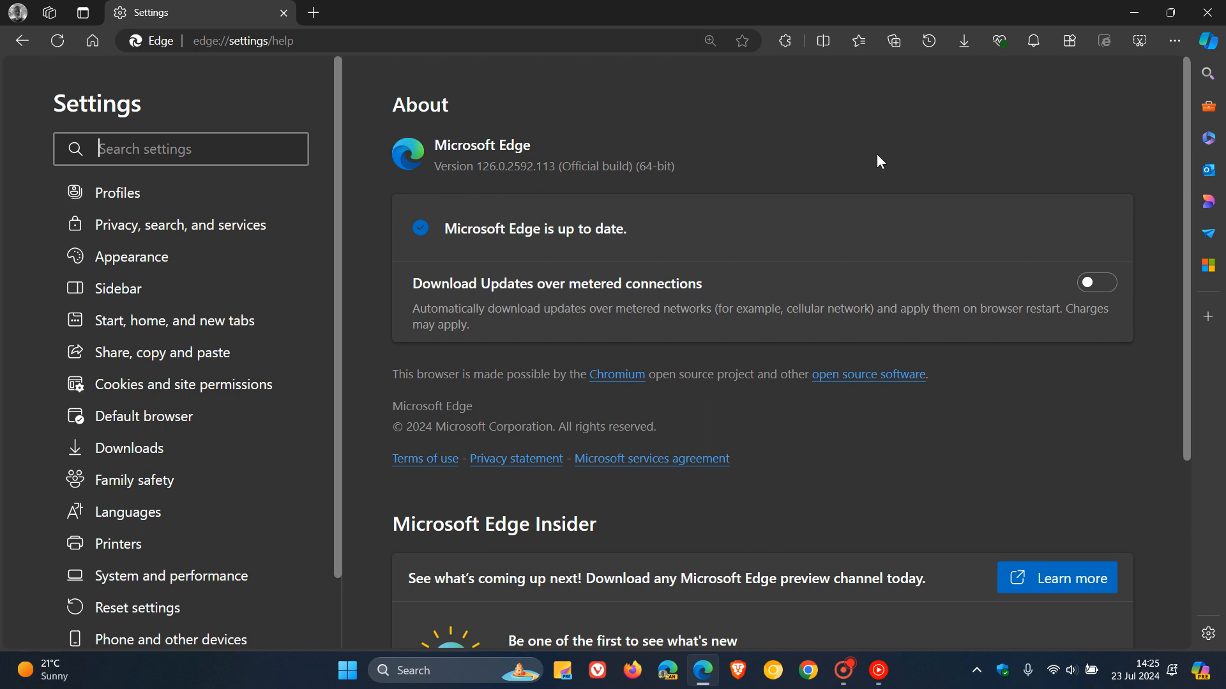
{"action": "left_click", "coordinate": [1142, 670]}
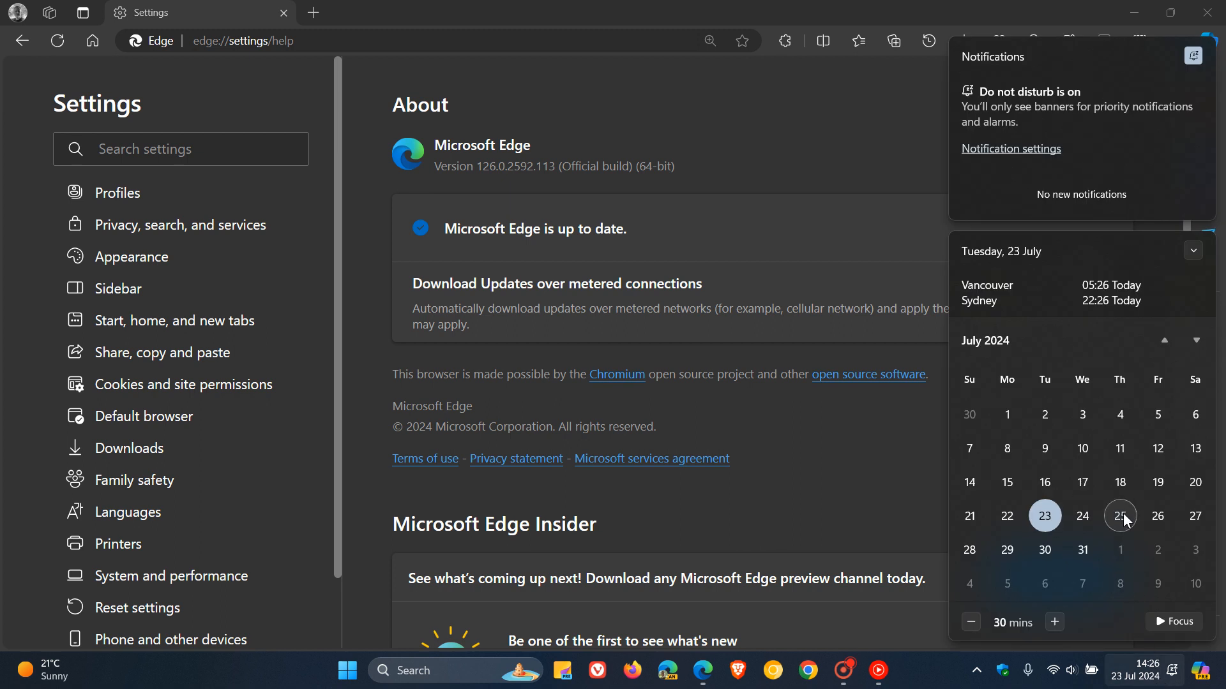
{"action": "mouse_move", "coordinate": [910, 118]}
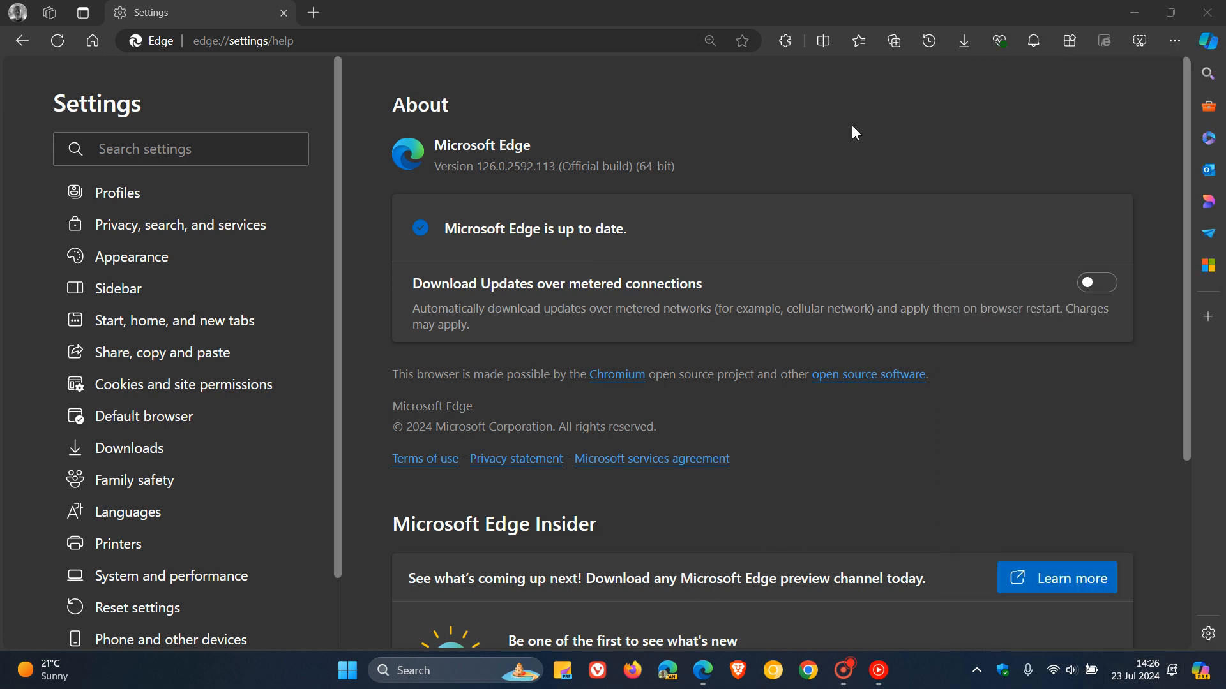
{"action": "mouse_move", "coordinate": [863, 140]}
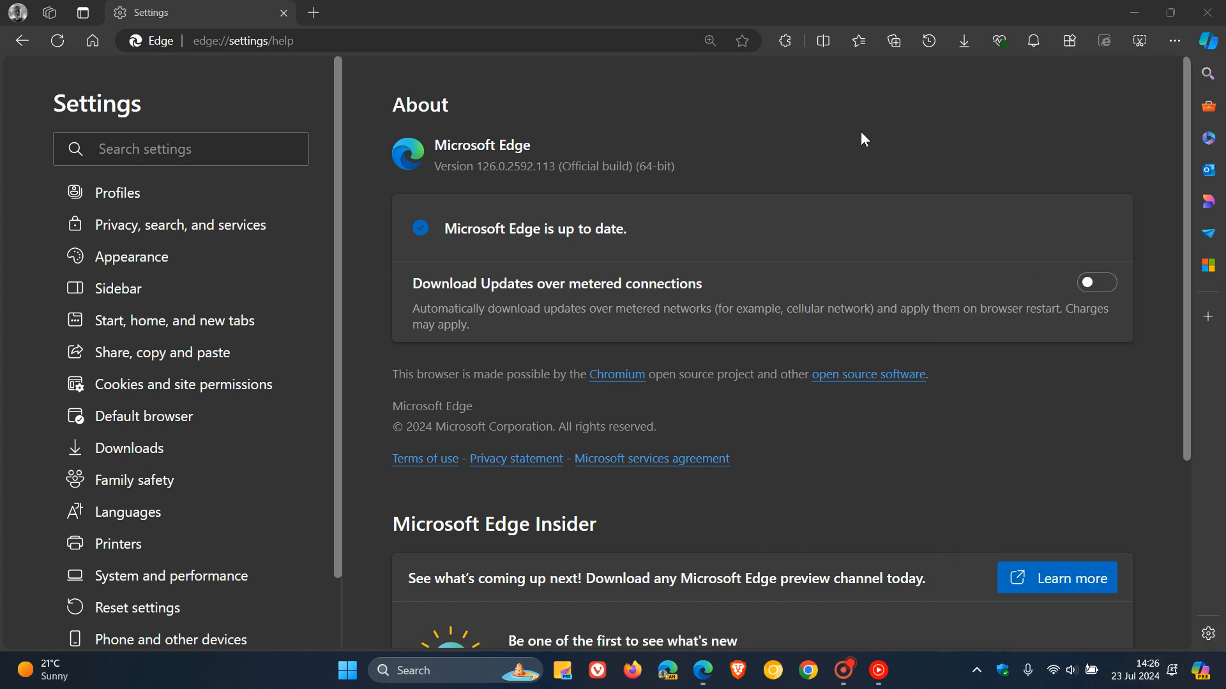